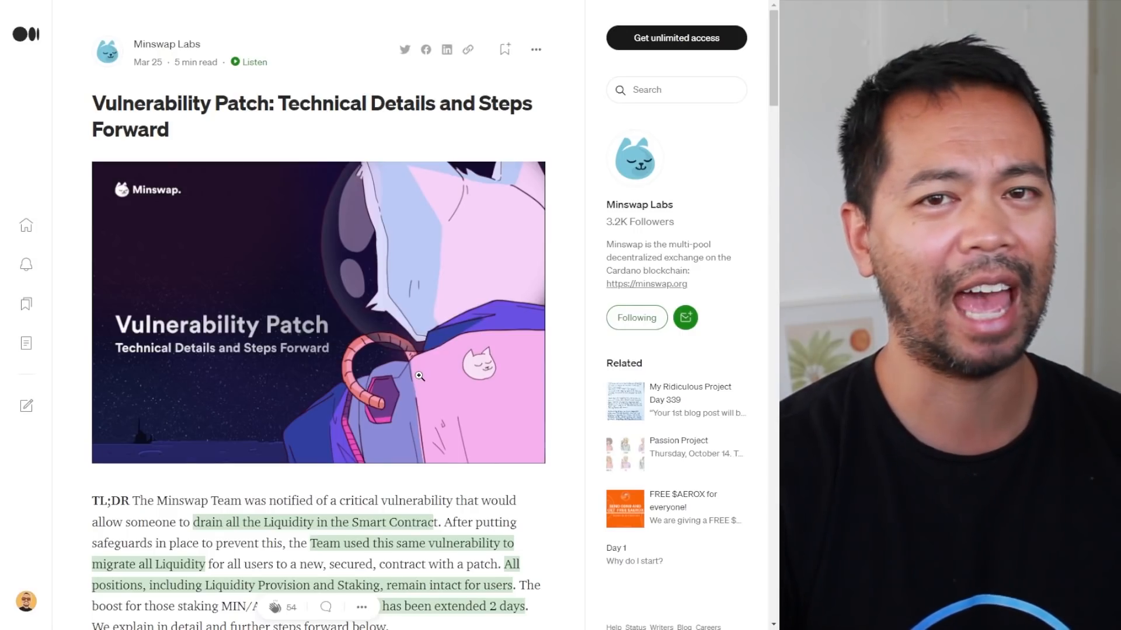
# Scroll past the header image to the TL;DR summary and the funds-are-safe paragraph
pyautogui.scroll(-3)
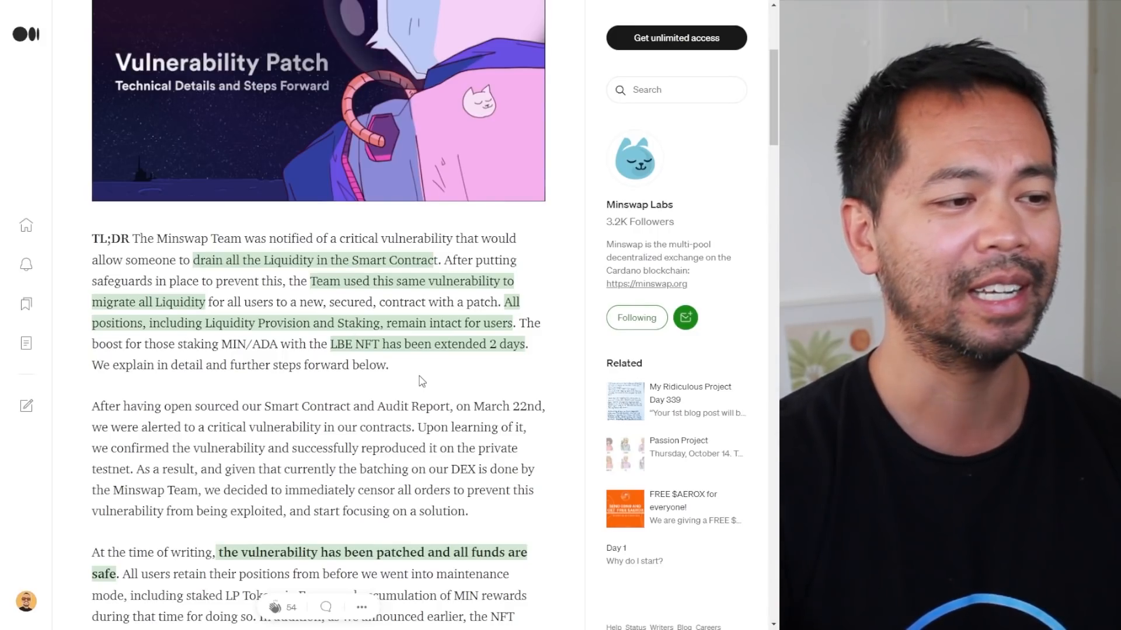
pyautogui.scroll(-3)
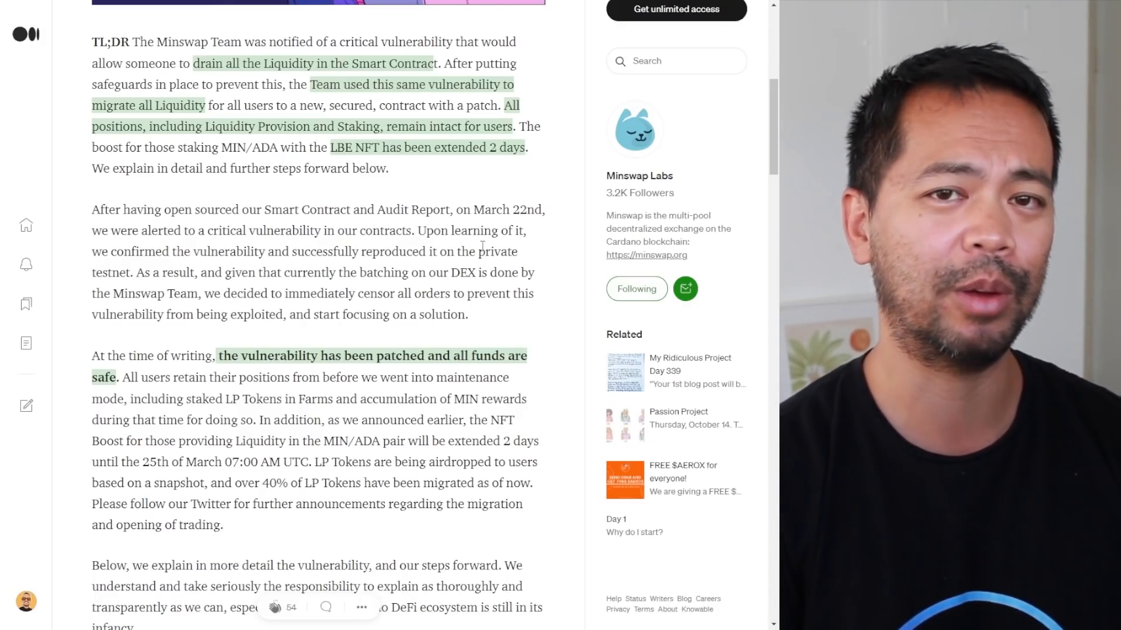
# Scroll on to the Vulnerability Explanation heading about duplicated pool NFT tokens
pyautogui.scroll(-3)
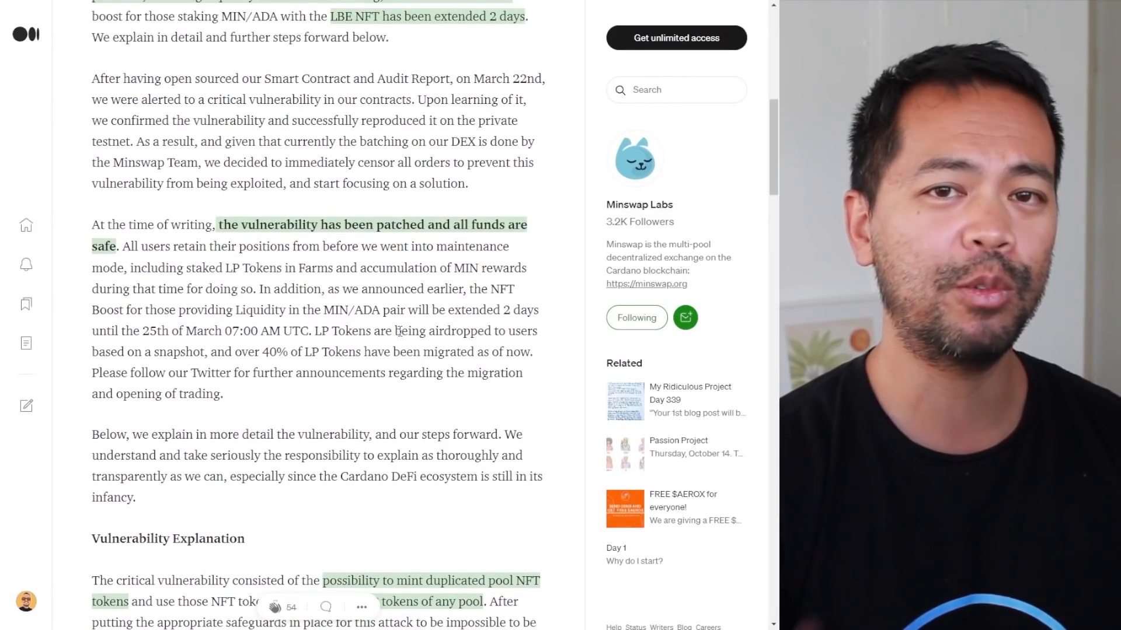
pyautogui.scroll(-3)
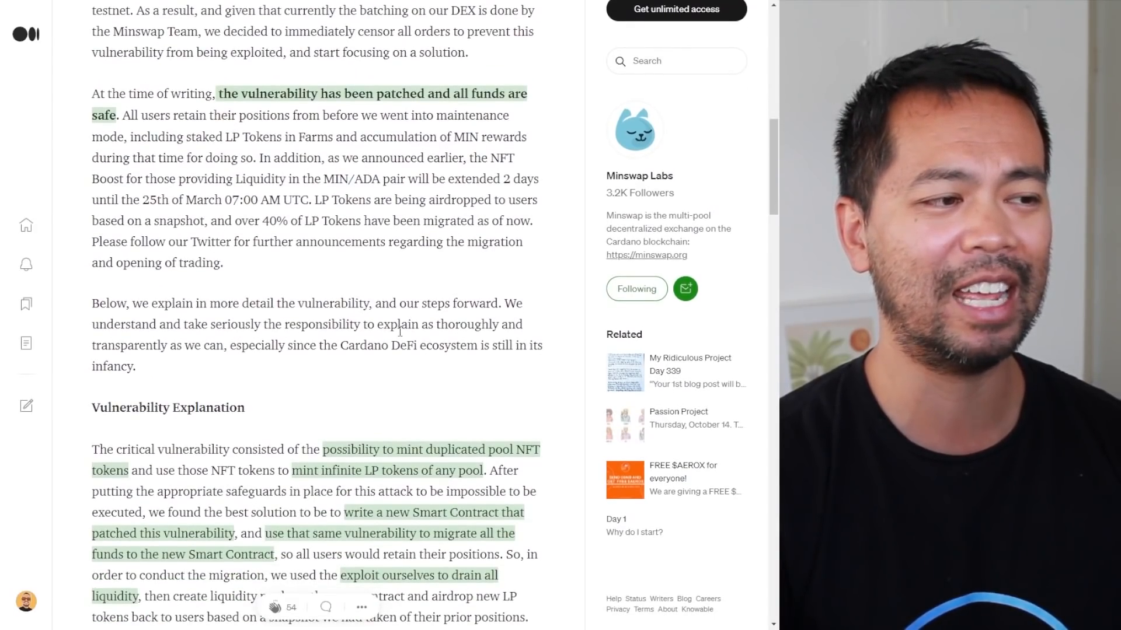
pyautogui.scroll(-3)
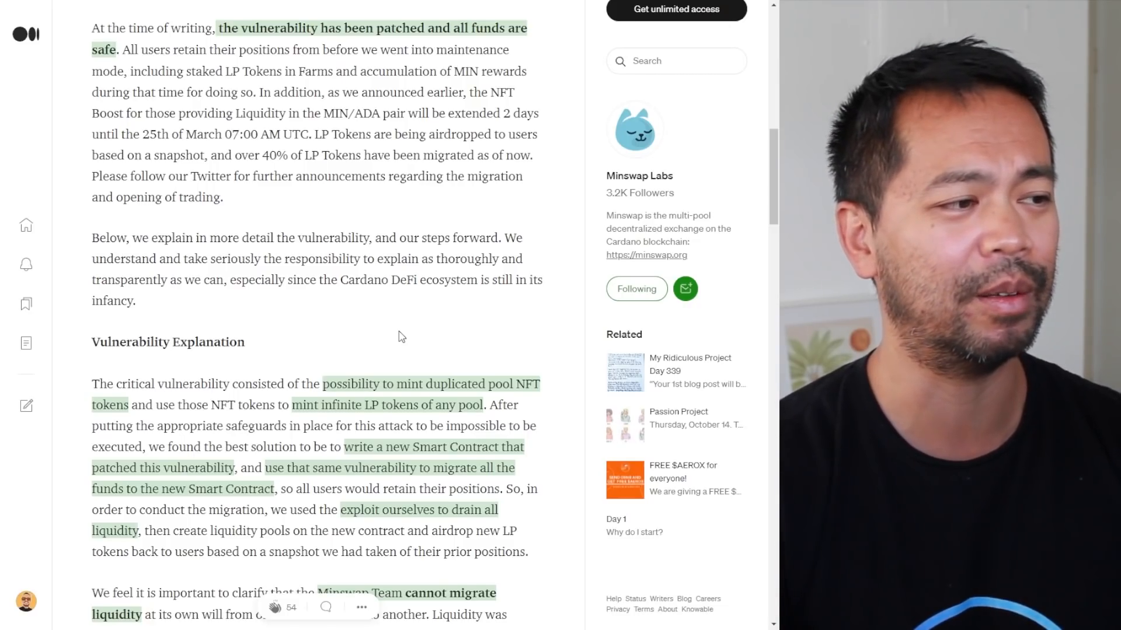
# Scroll through the clarification and security upgrade paragraphs toward the Resolution Plan
pyautogui.scroll(-3)
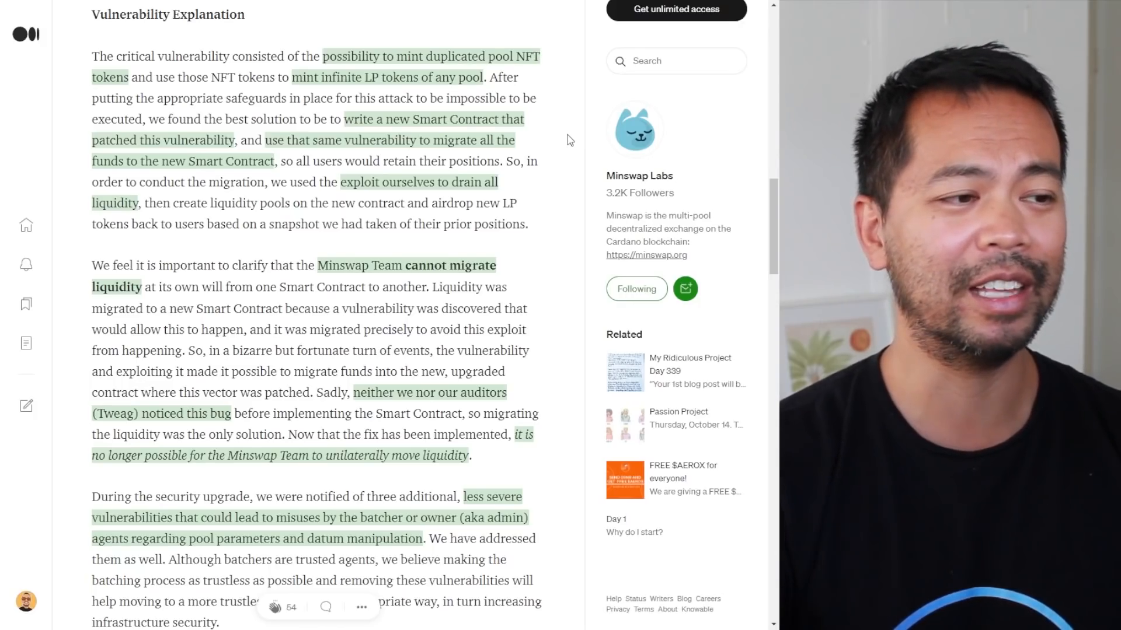
pyautogui.moveTo(428, 217)
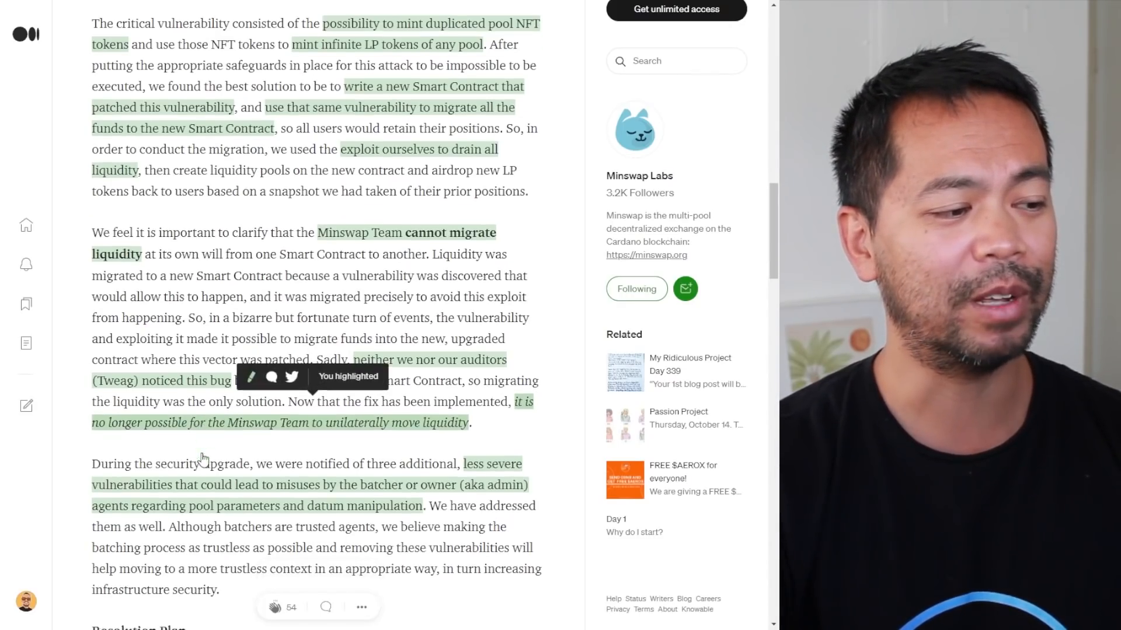
pyautogui.scroll(-3)
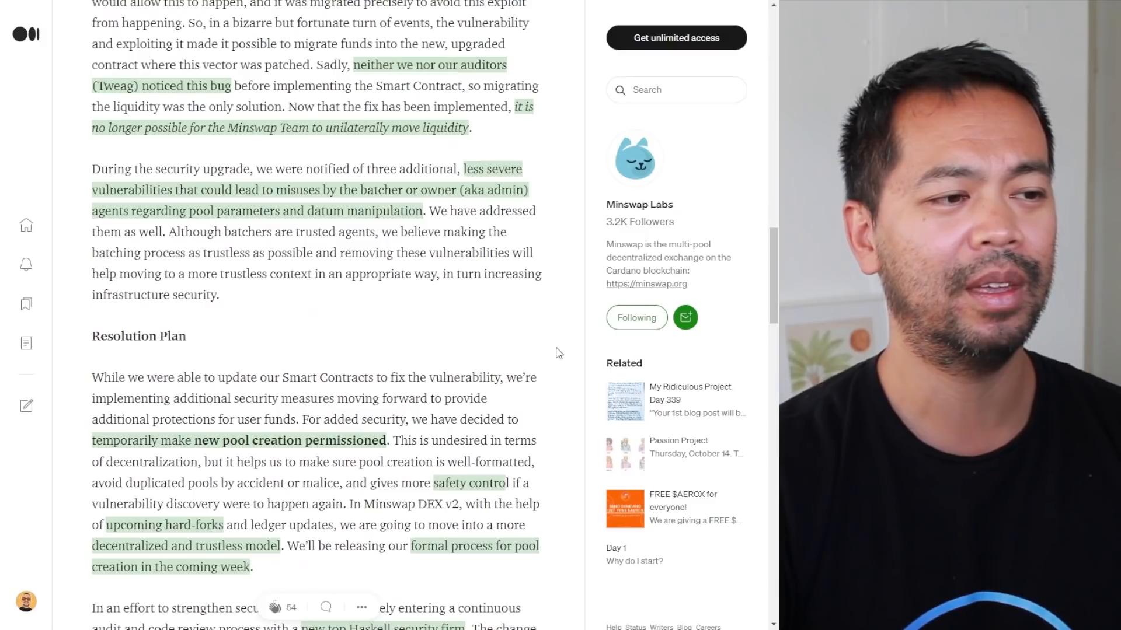
# Scroll to the Resolution Plan section with the Haskell firm security audit
pyautogui.scroll(-3)
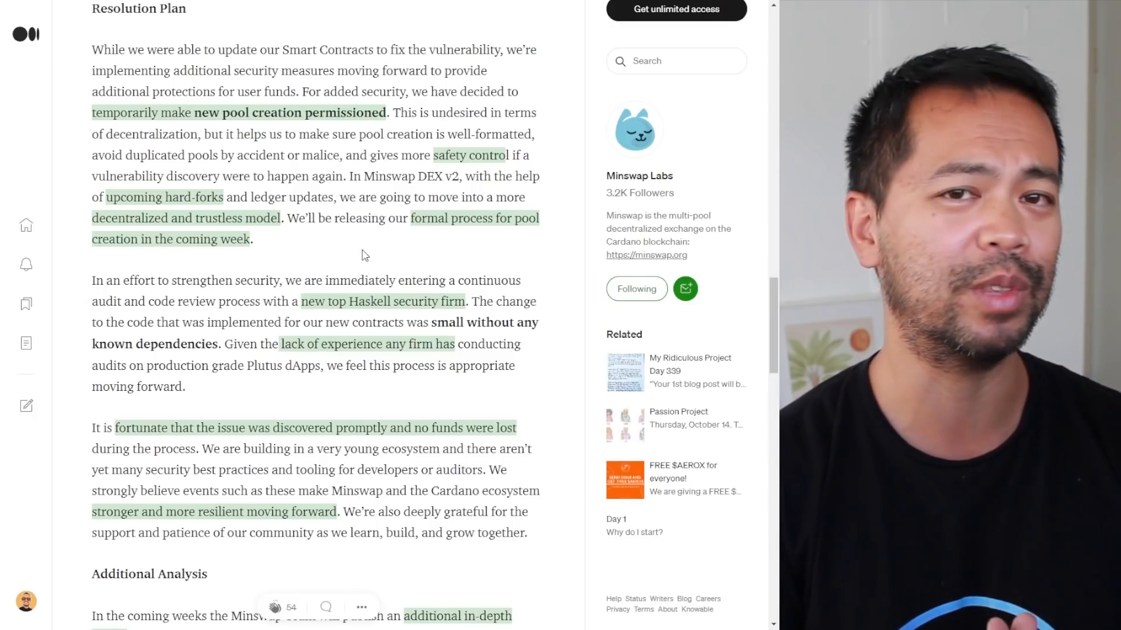
# Scroll past the security audit paragraphs to the Additional Analysis and Open-source sections
pyautogui.scroll(-3)
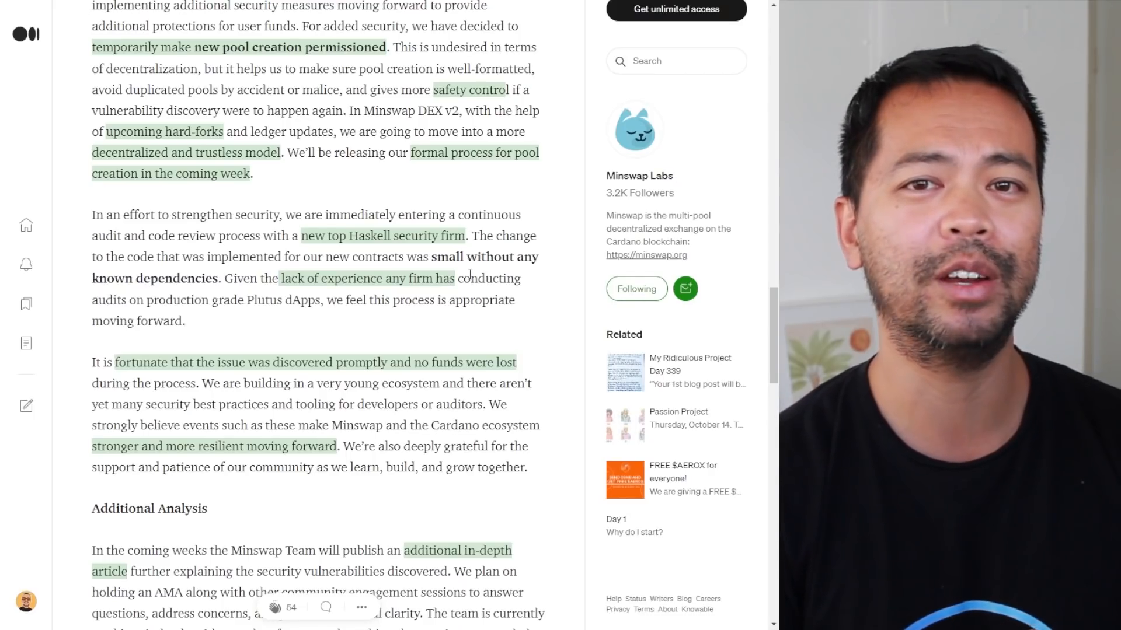
pyautogui.scroll(-3)
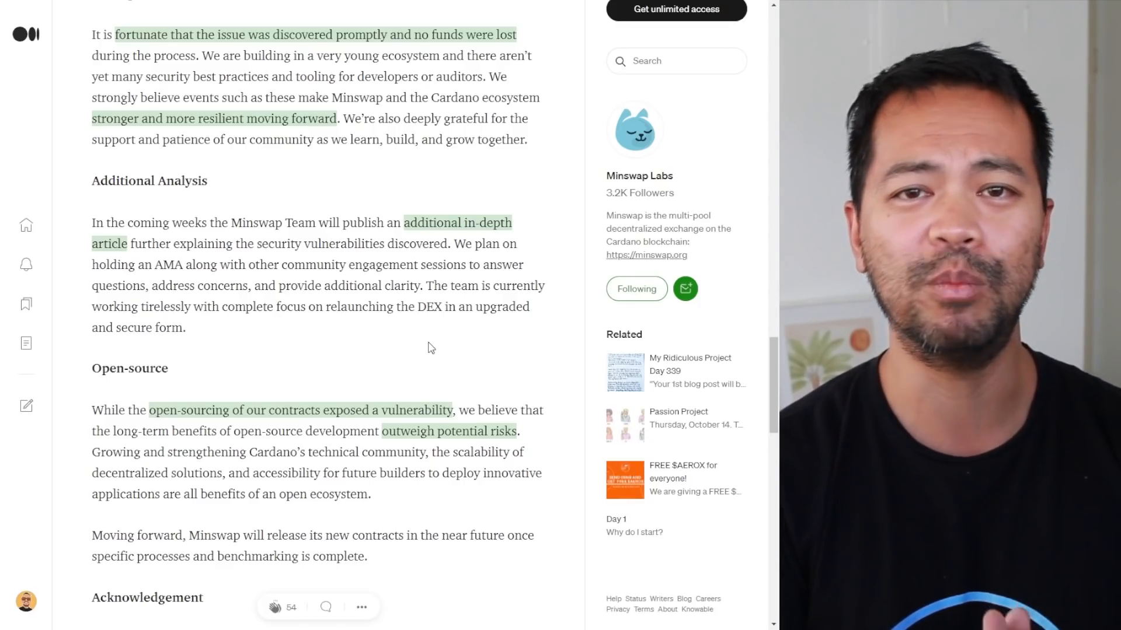
# Scroll to the Acknowledgement thanking the WingRiders Team and the More from Minswap Labs area
pyautogui.scroll(-3)
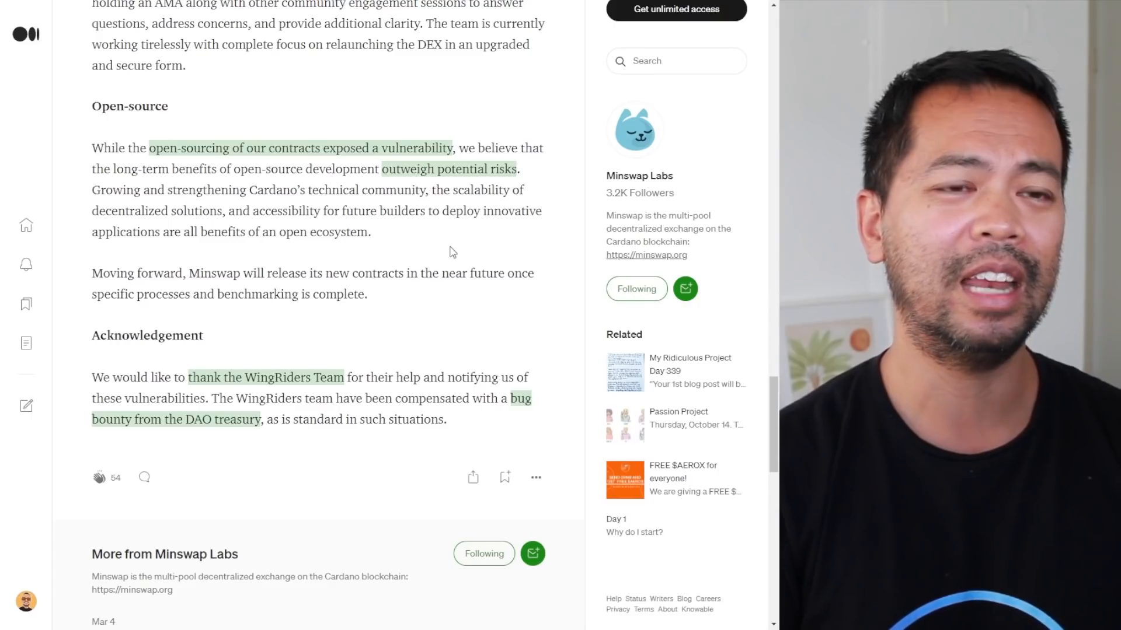
pyautogui.moveTo(397, 233)
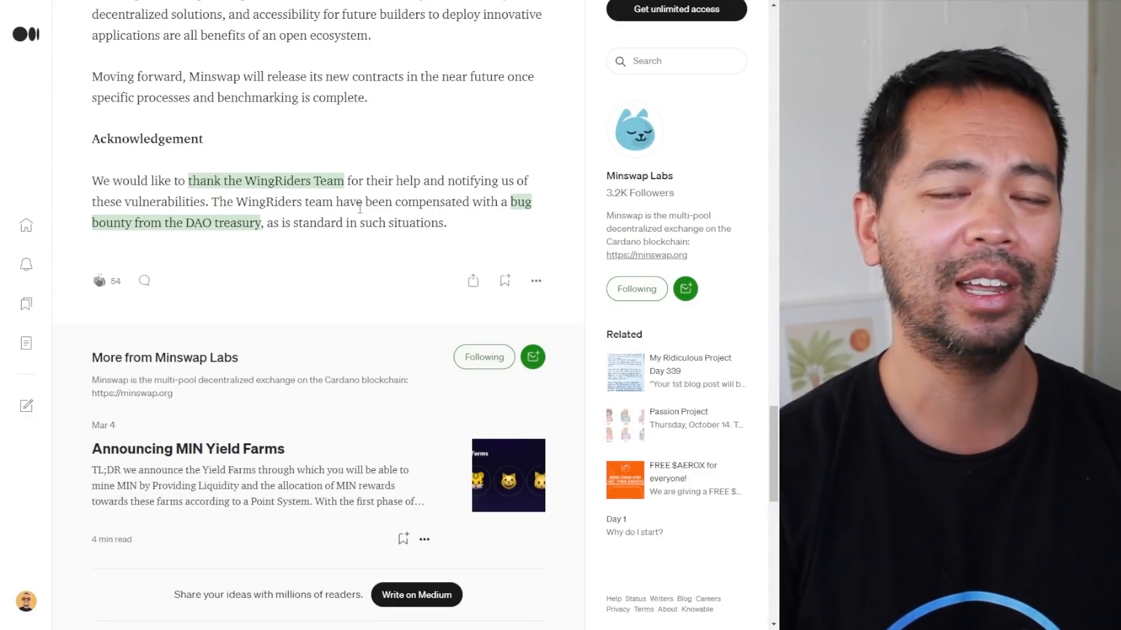
pyautogui.moveTo(305, 246)
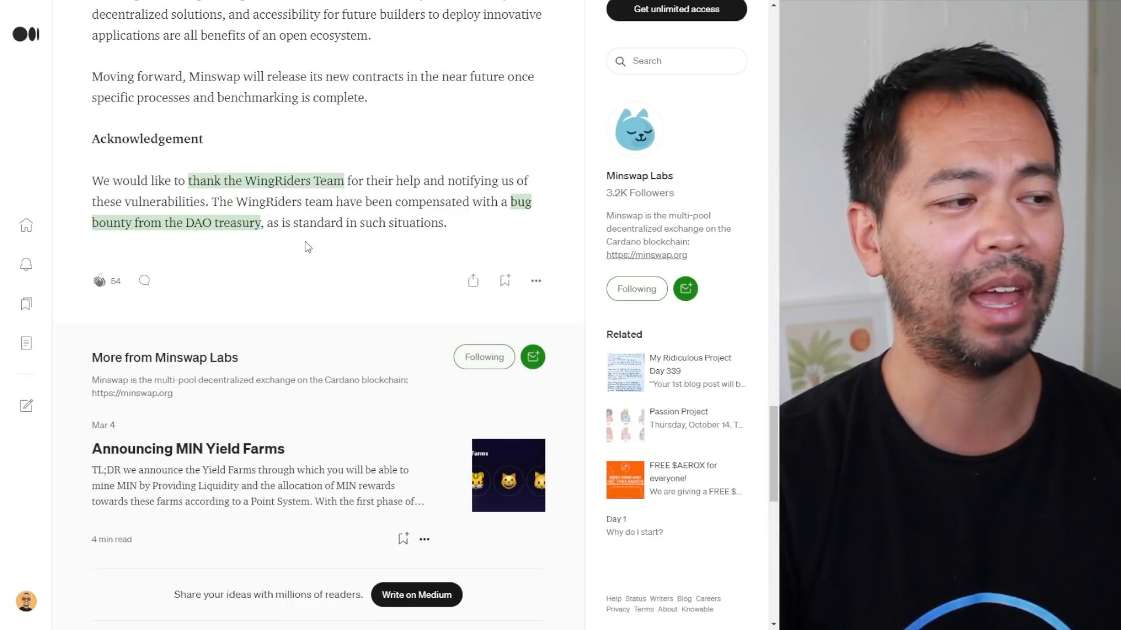
pyautogui.moveTo(320, 254)
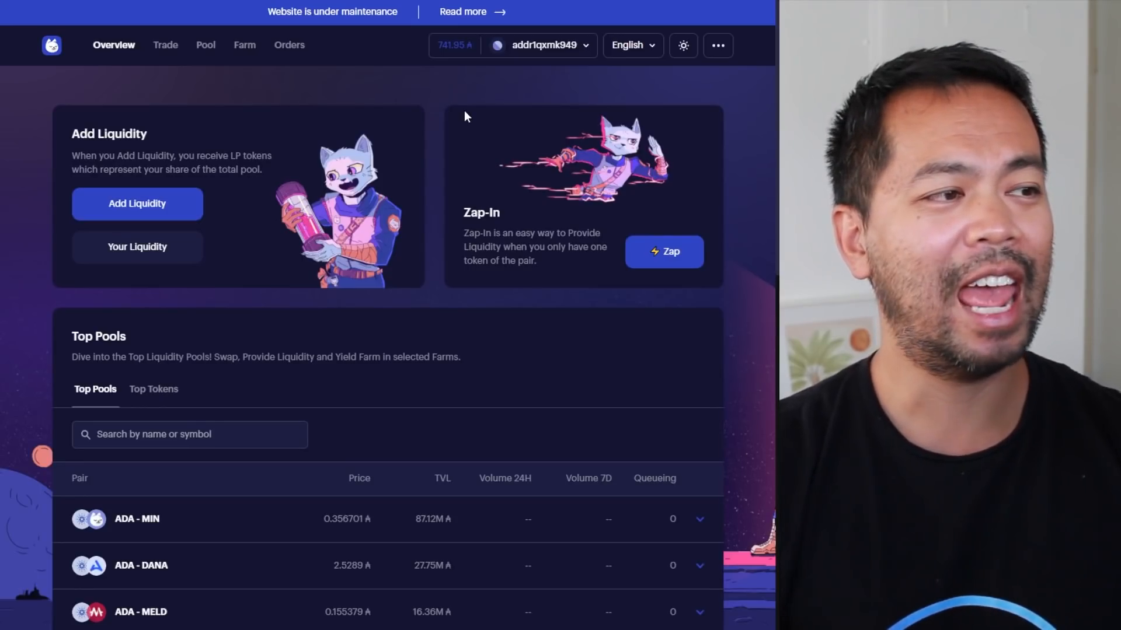
pyautogui.moveTo(164, 44)
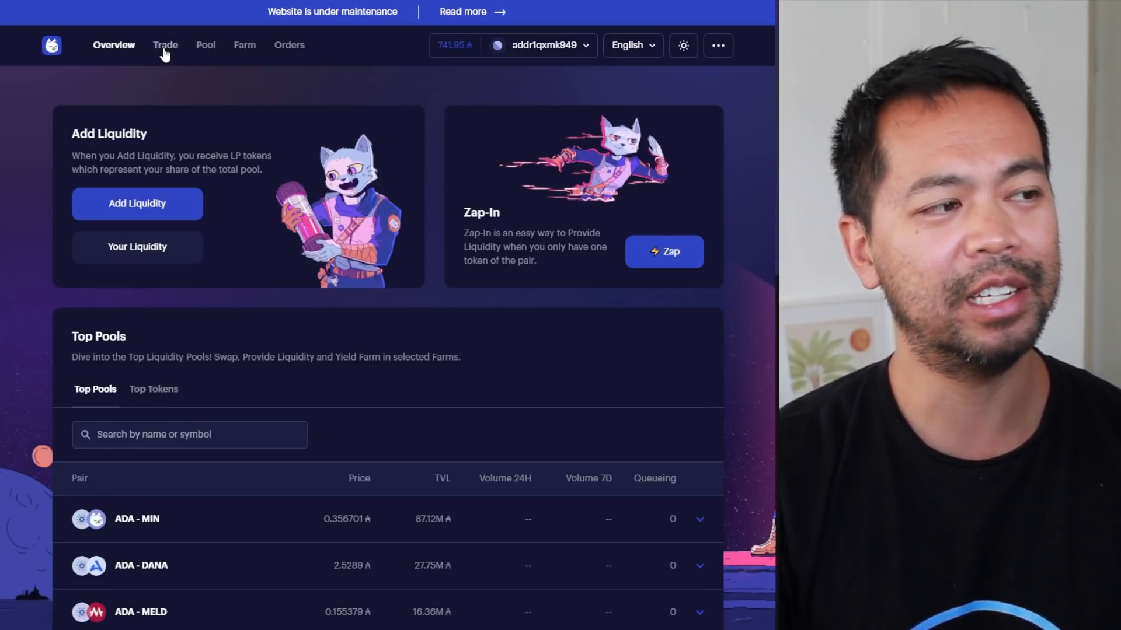
pyautogui.moveTo(230, 54)
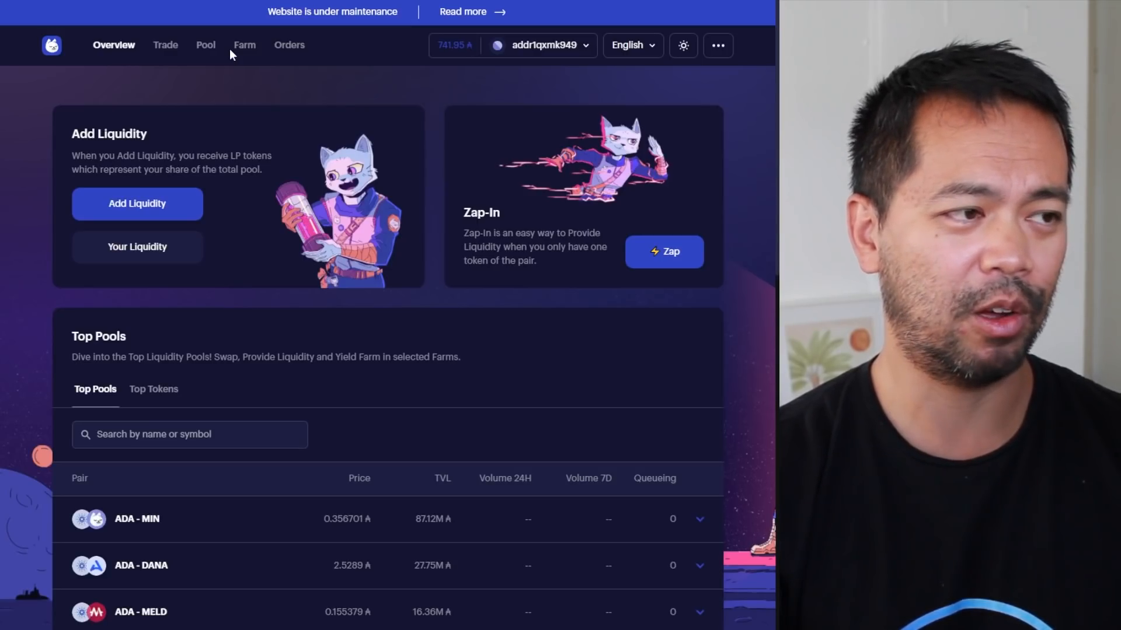
# Go to the Minswap DEX Farm page, which reports Farm is under maintenance
pyautogui.click(244, 45)
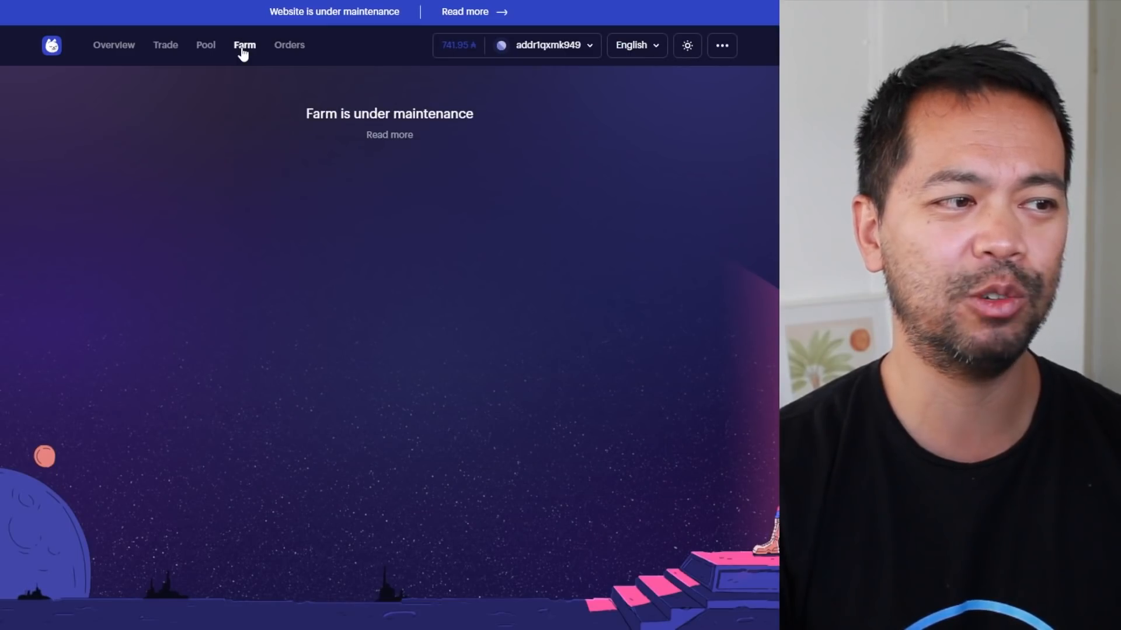